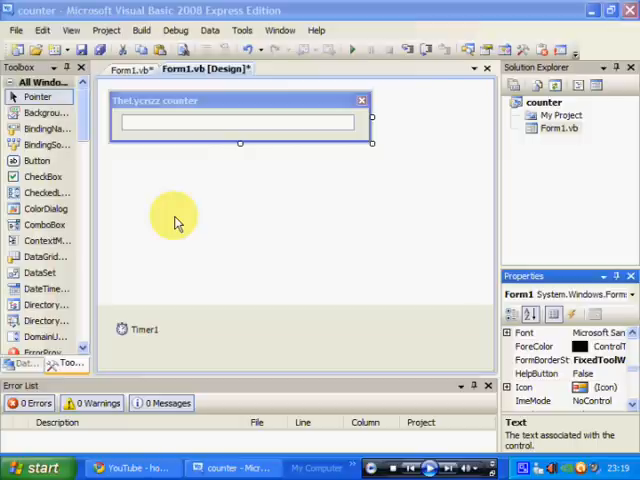
mouse_move(192, 225)
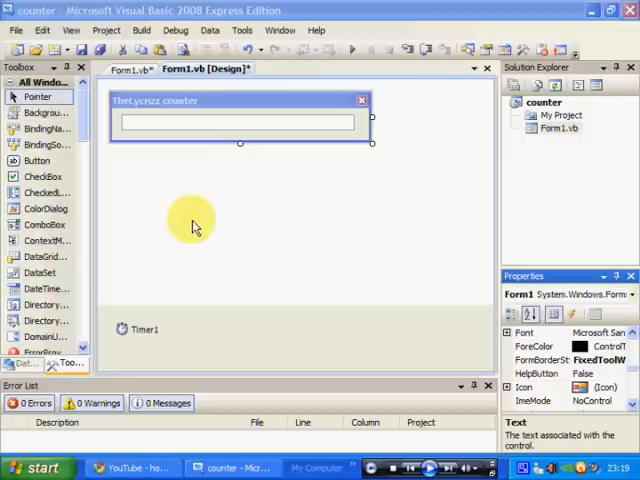
mouse_move(197, 194)
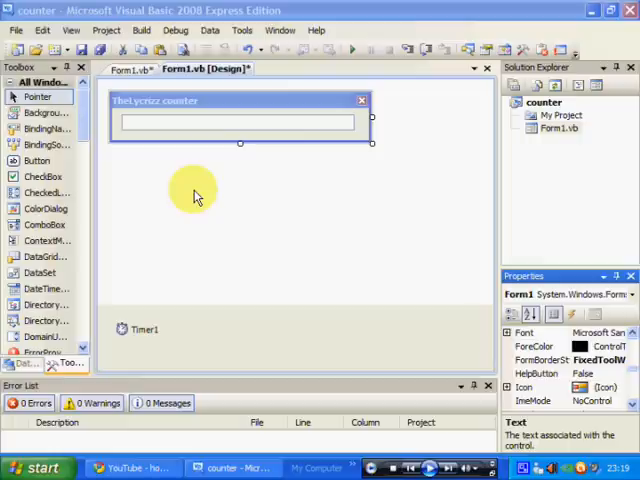
mouse_move(183, 215)
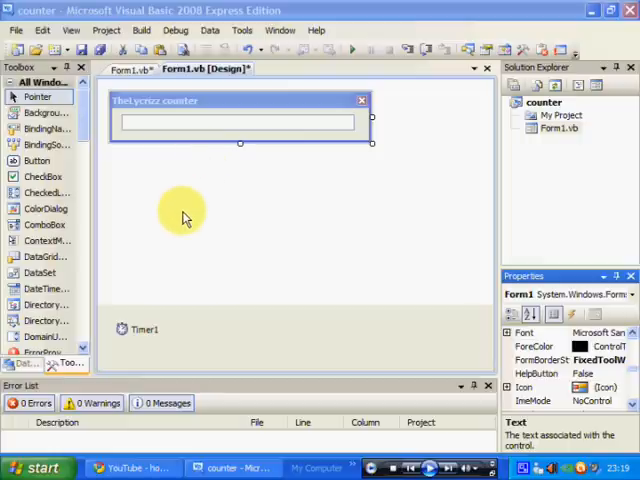
mouse_move(252, 163)
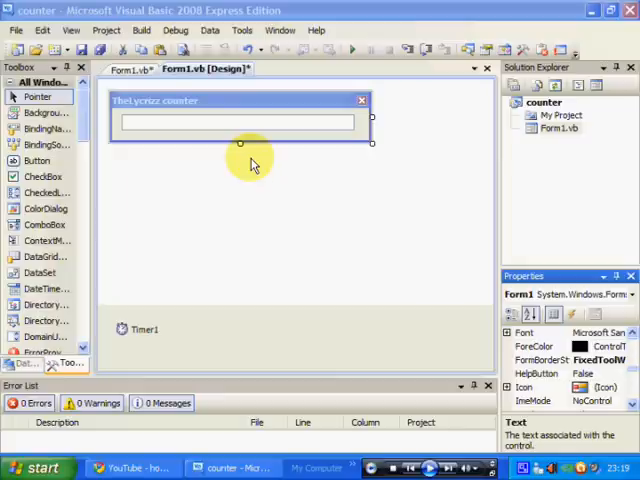
mouse_move(167, 344)
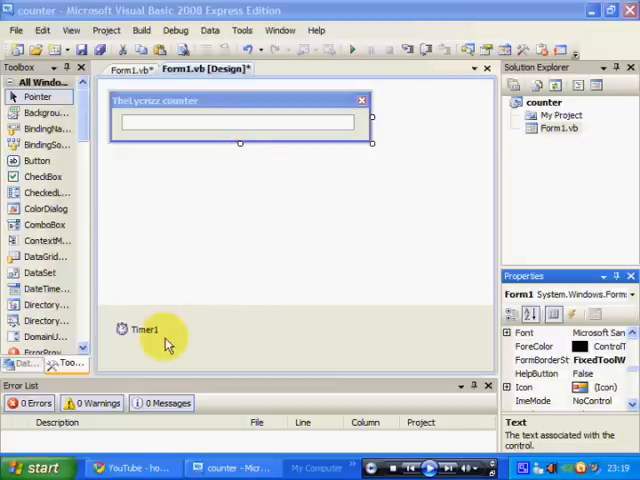
Select the Timer1 component and review its settings in the Properties panel
click(138, 329)
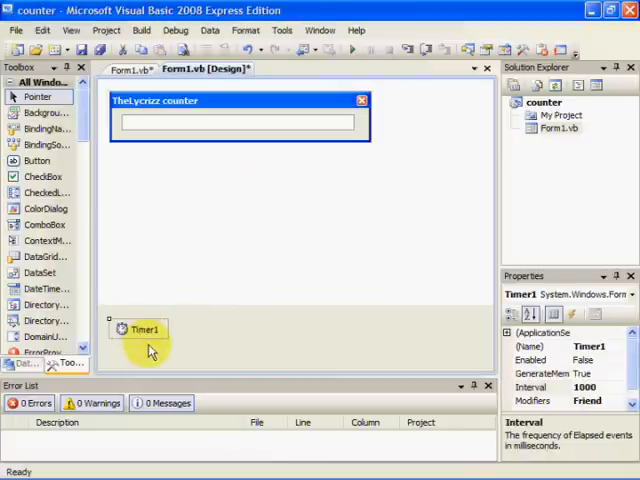
scroll(down, 3)
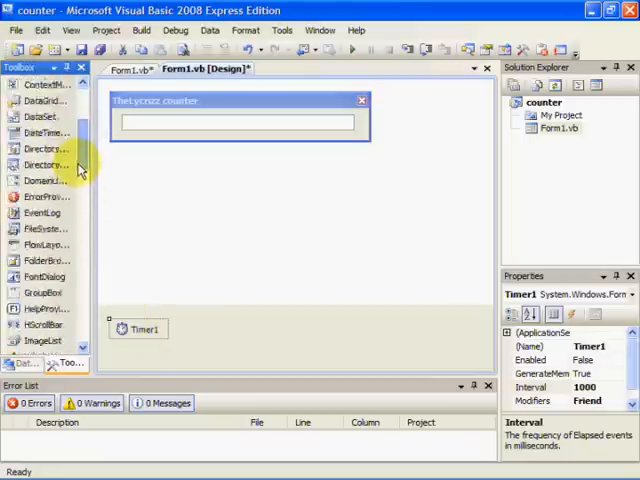
scroll(down, 3)
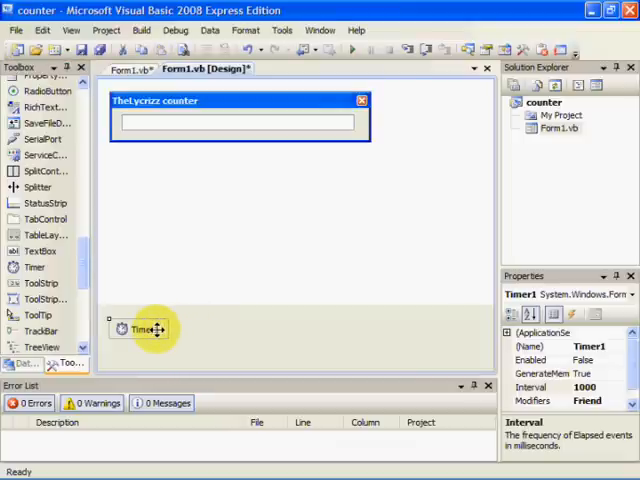
click(230, 122)
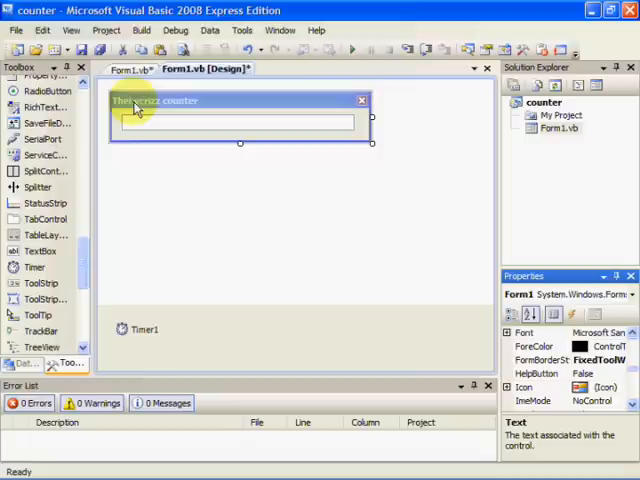
mouse_move(144, 117)
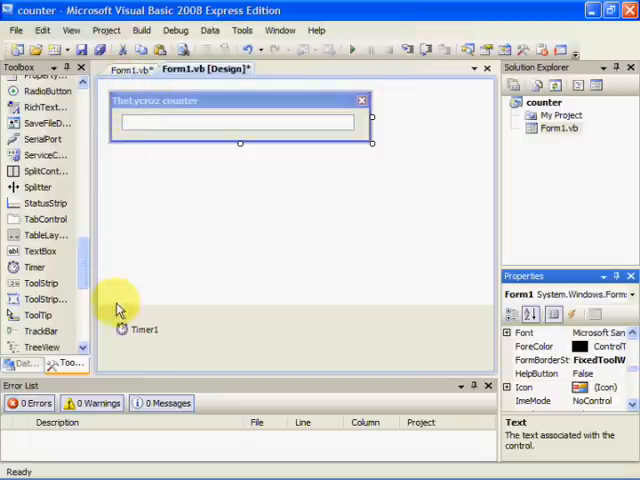
In Form1.vb code, make the Public int As Integer declaration start at = 0
click(130, 70)
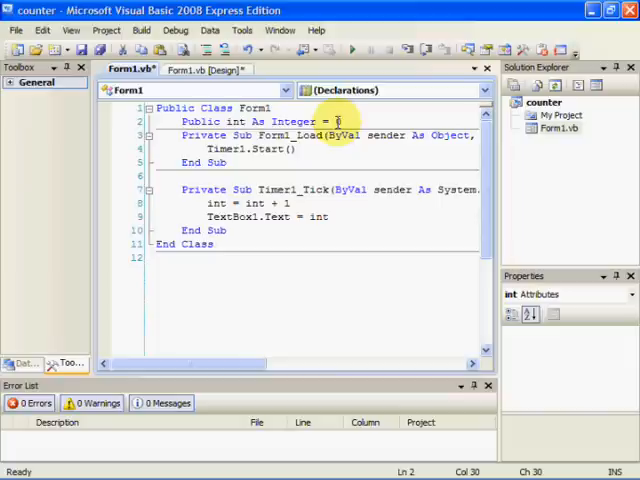
text(0)
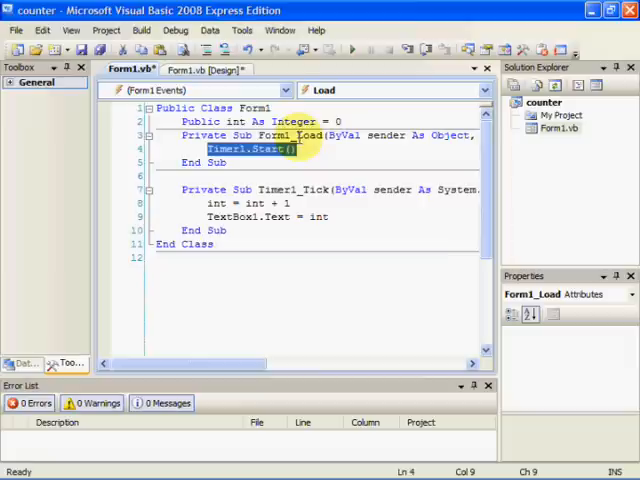
click(199, 68)
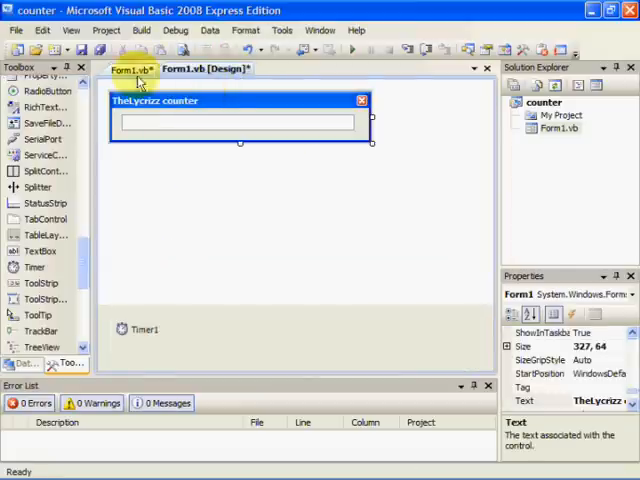
click(133, 71)
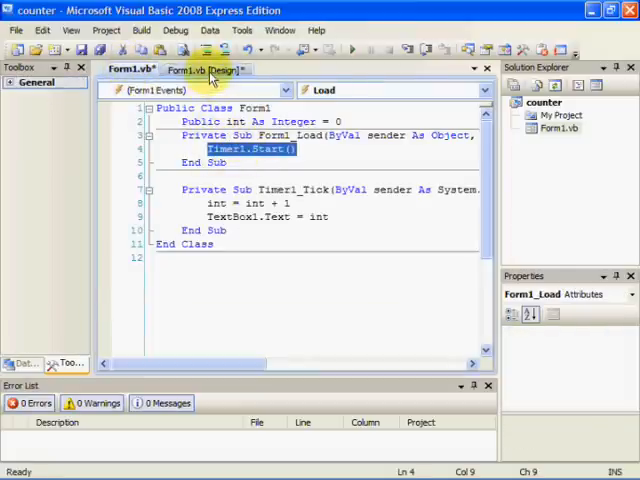
click(210, 69)
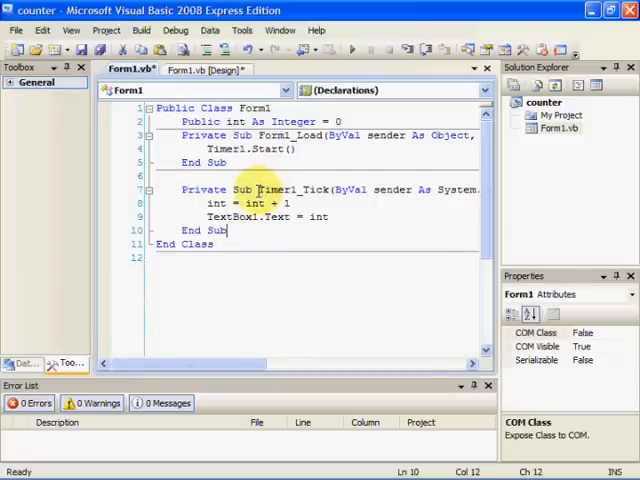
double_click(290, 189)
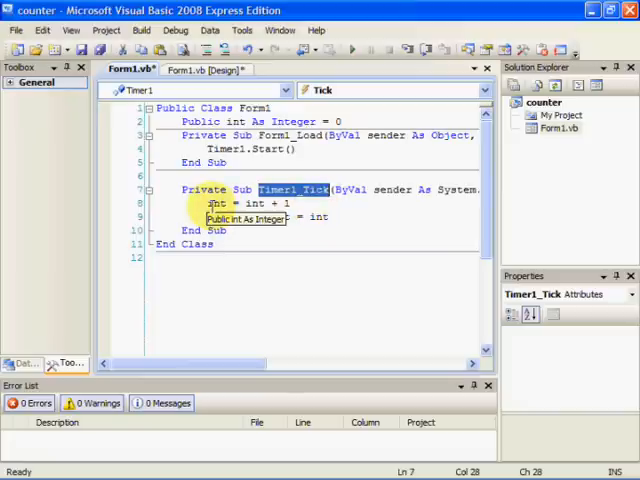
text(TextBox1.Text = int)
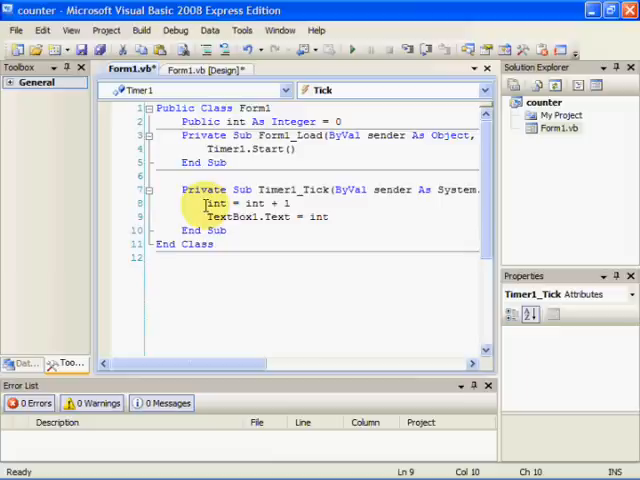
double_click(216, 203)
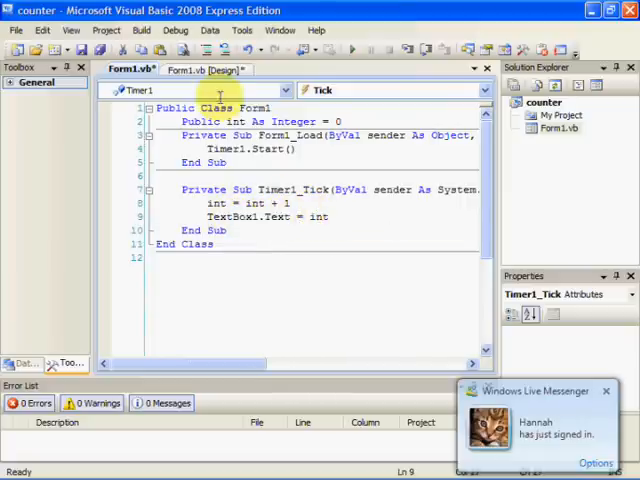
Save all so Form1.vb has no unsaved changes, returning to the design view
click(212, 69)
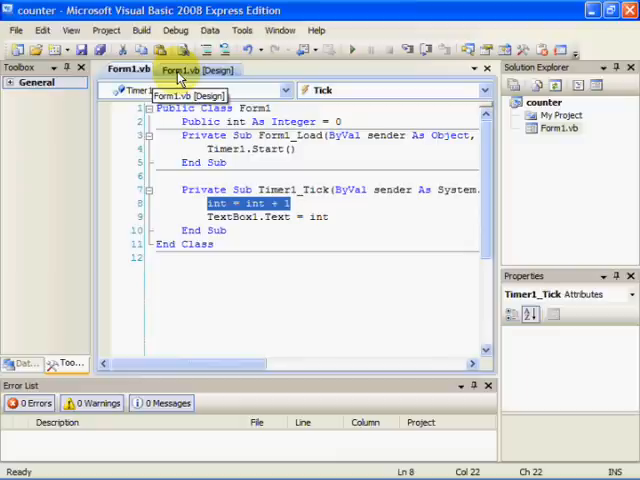
mouse_move(176, 72)
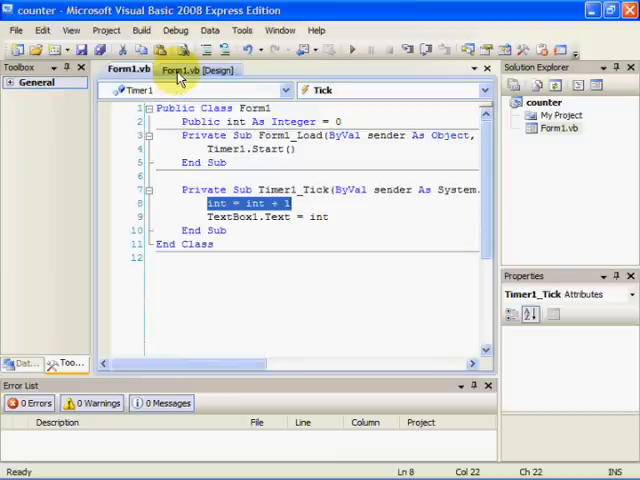
click(190, 71)
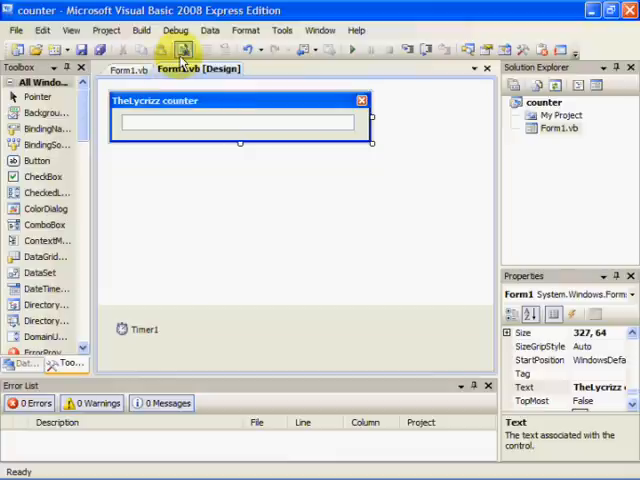
mouse_move(200, 130)
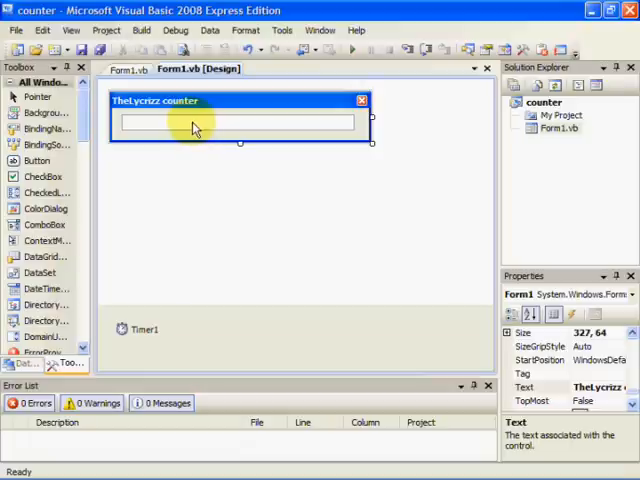
mouse_move(200, 127)
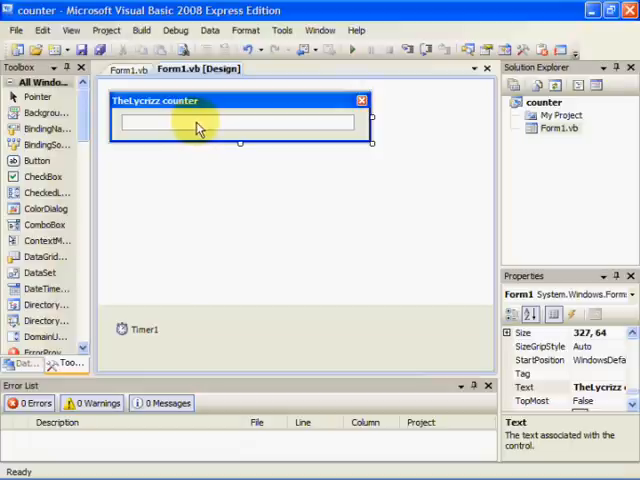